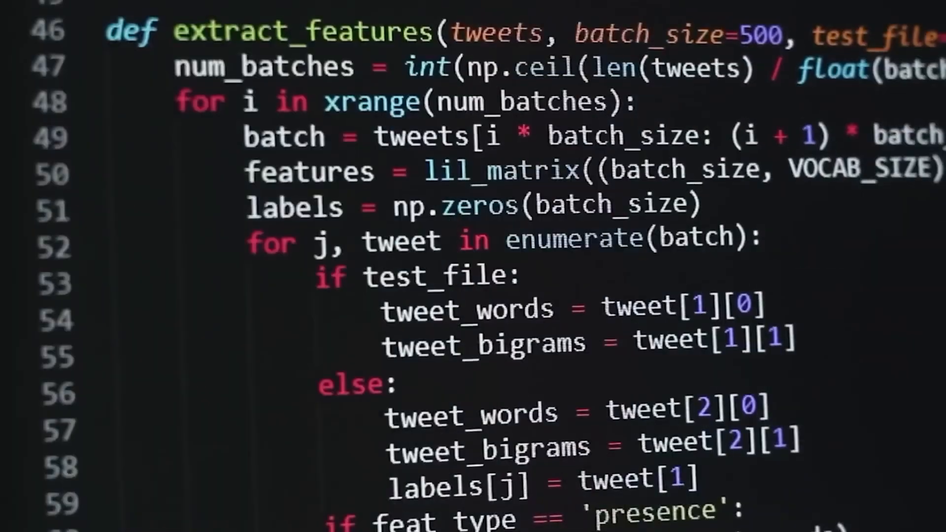
scroll("down", 3)
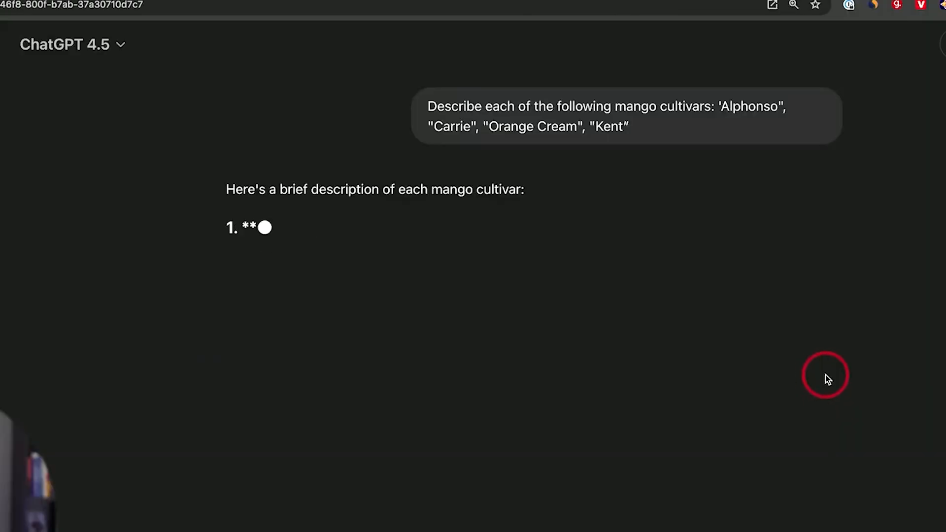
scroll("down", 3)
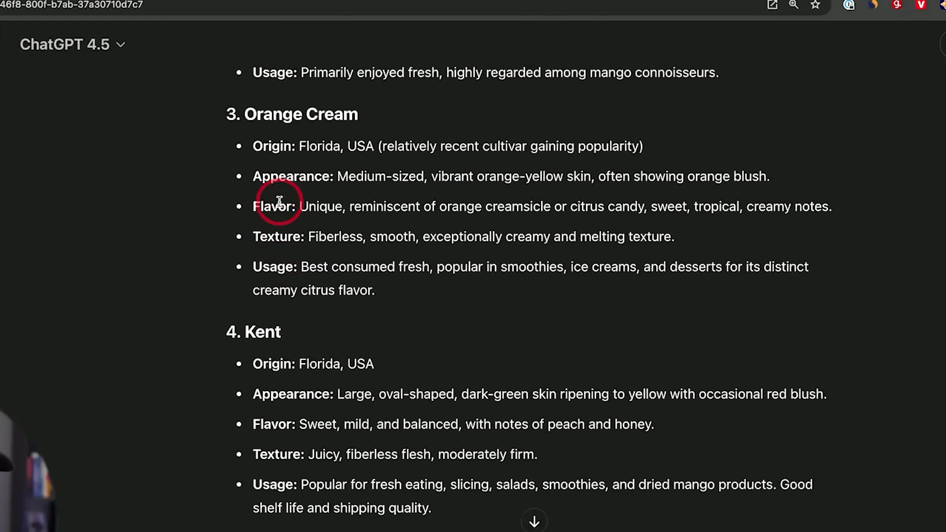